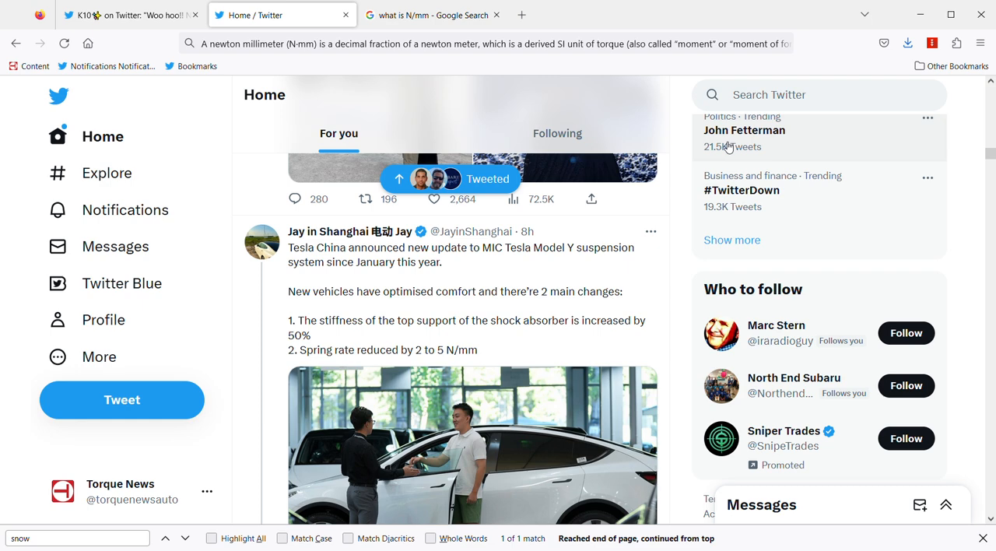
# Select the word MIC in Jay in Shanghai's Model Y suspension tweet
pyautogui.scroll(-3)
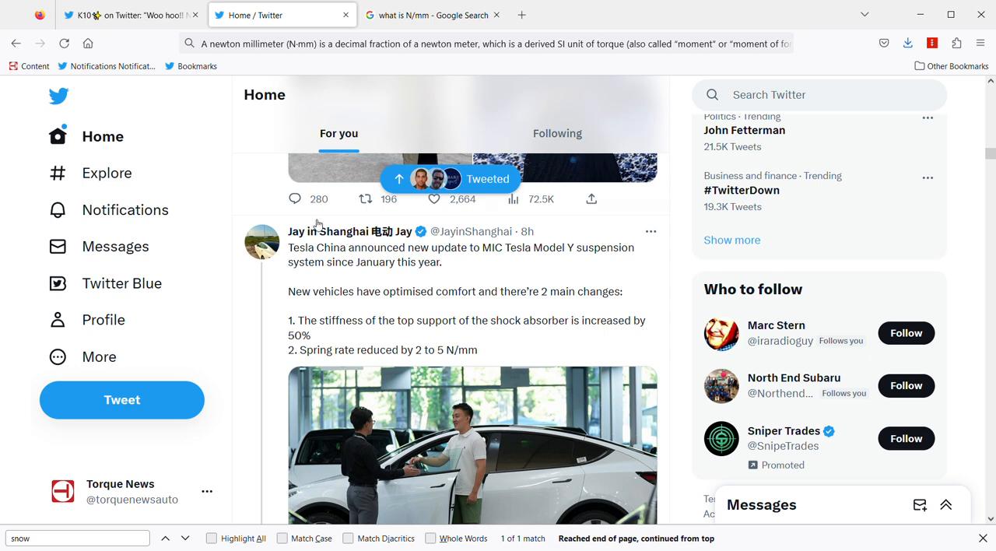
pyautogui.moveTo(378, 262)
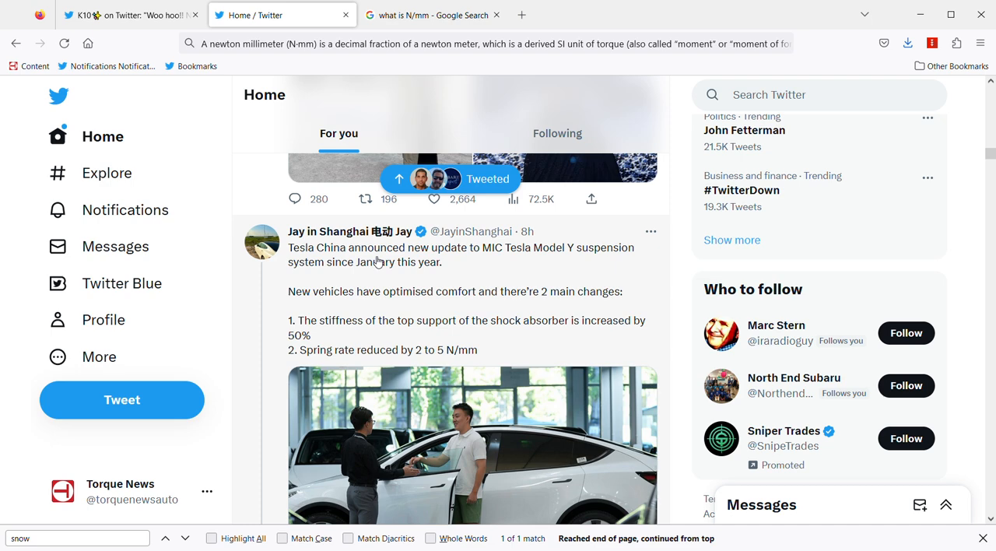
pyautogui.moveTo(491, 282)
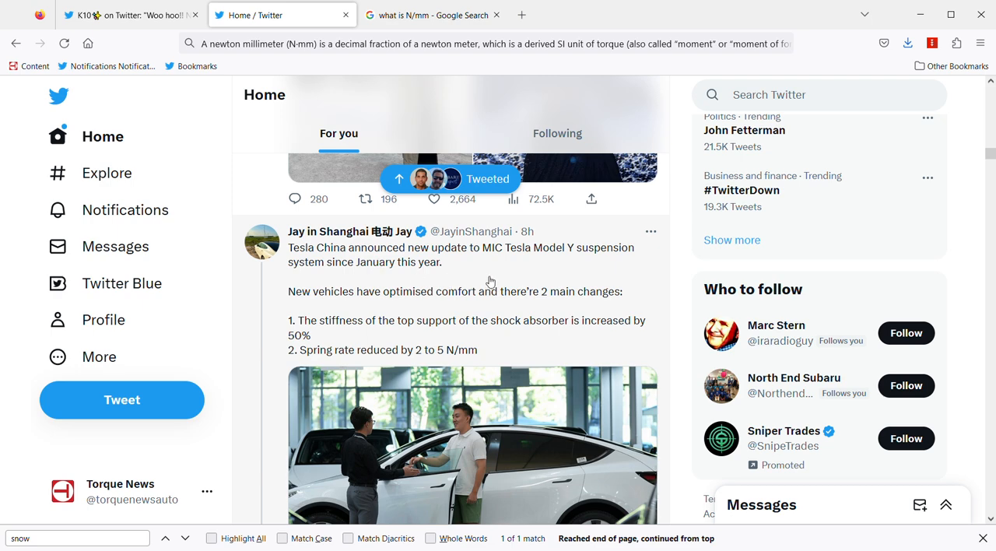
pyautogui.moveTo(501, 255)
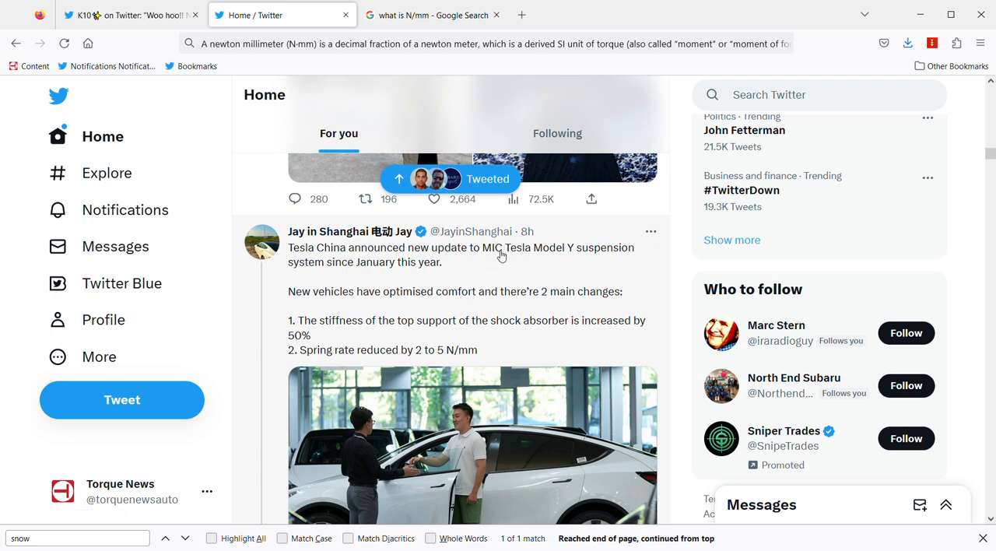
pyautogui.doubleClick(492, 248)
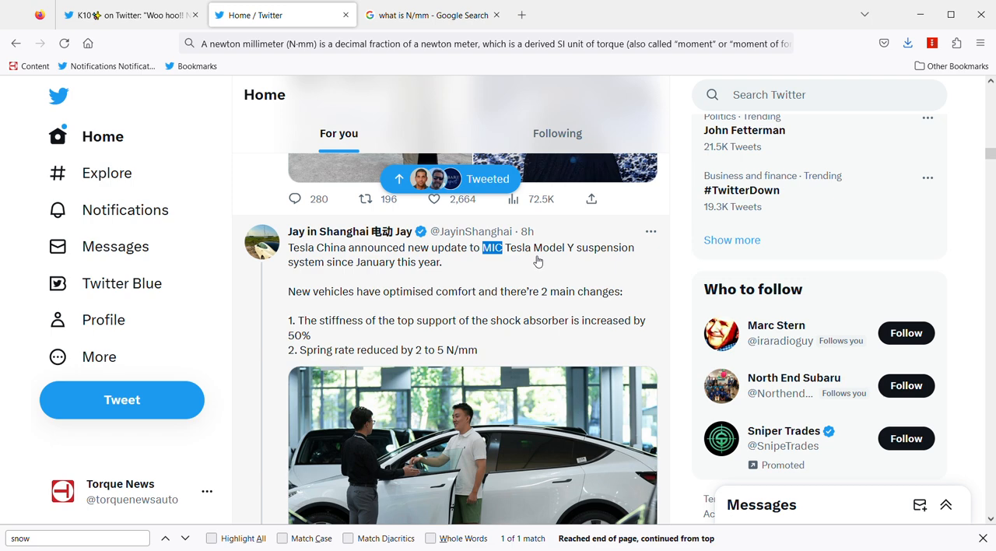
pyautogui.moveTo(443, 304)
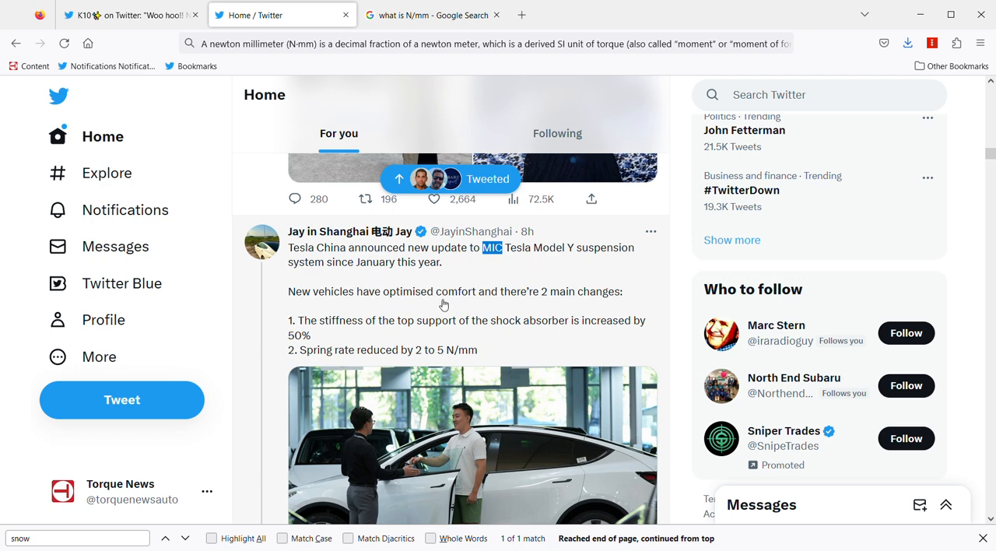
pyautogui.moveTo(540, 302)
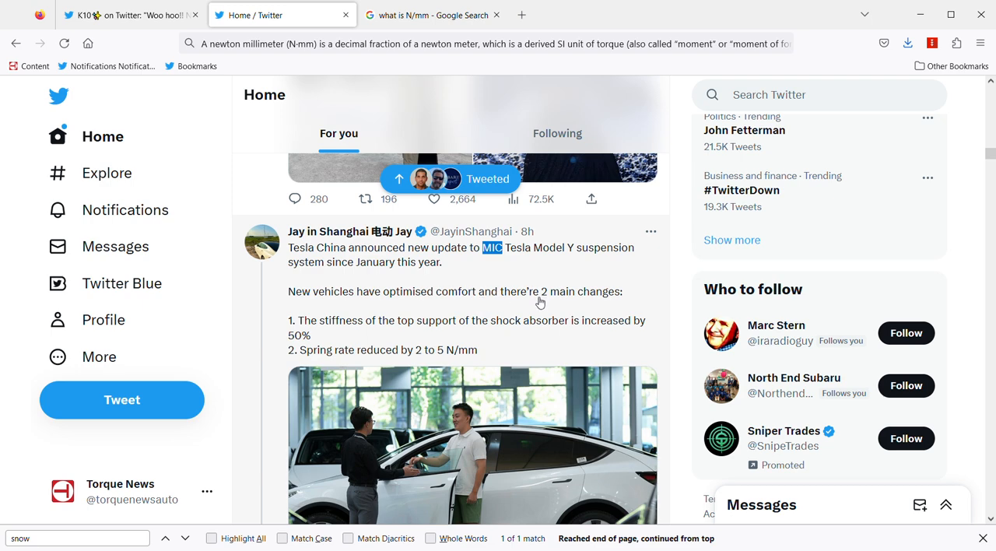
pyautogui.moveTo(319, 323)
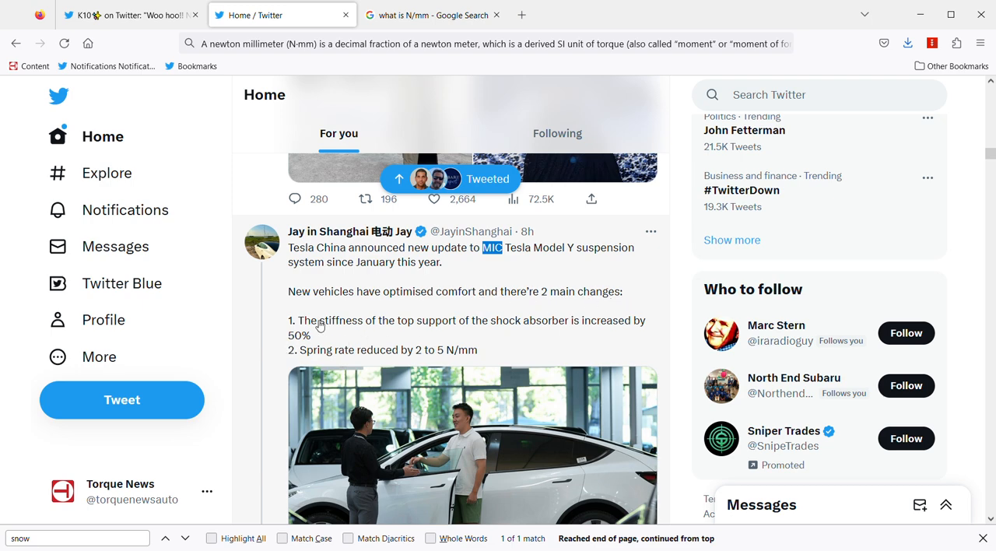
pyautogui.moveTo(340, 332)
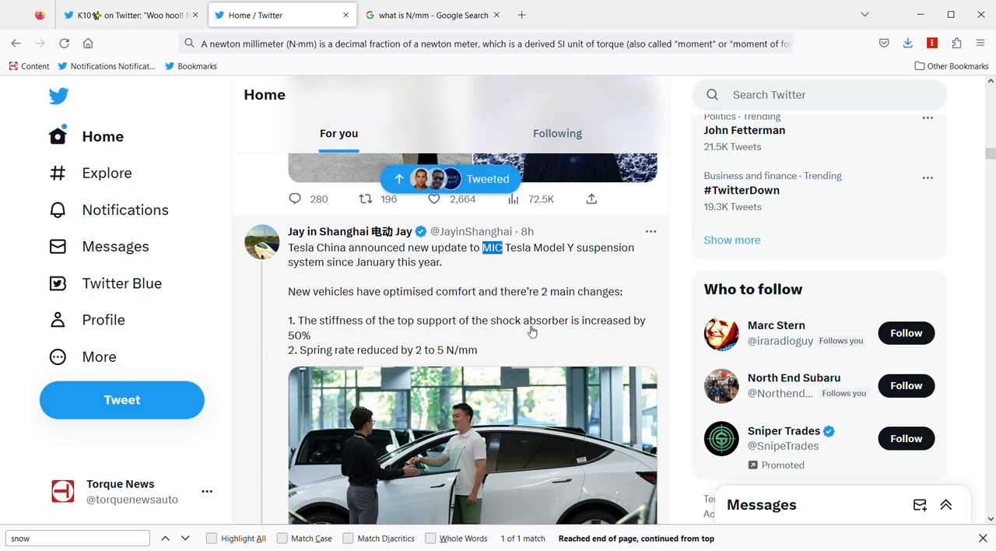
pyautogui.moveTo(312, 355)
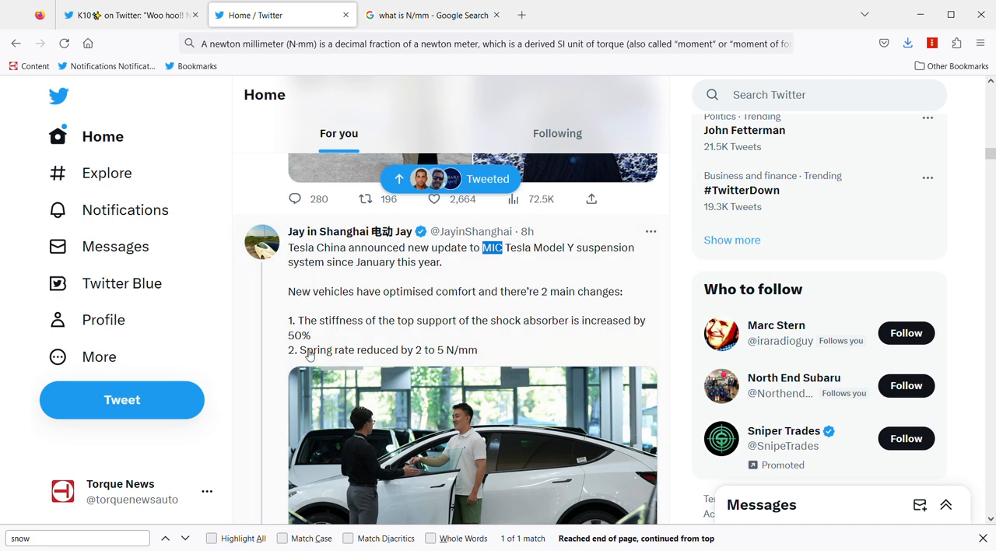
pyautogui.moveTo(532, 205)
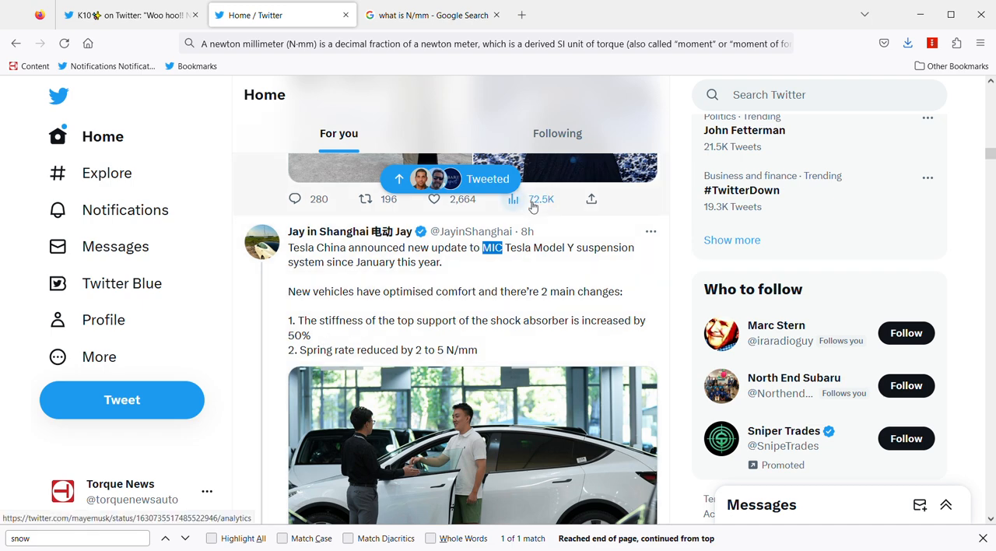
pyautogui.moveTo(533, 206)
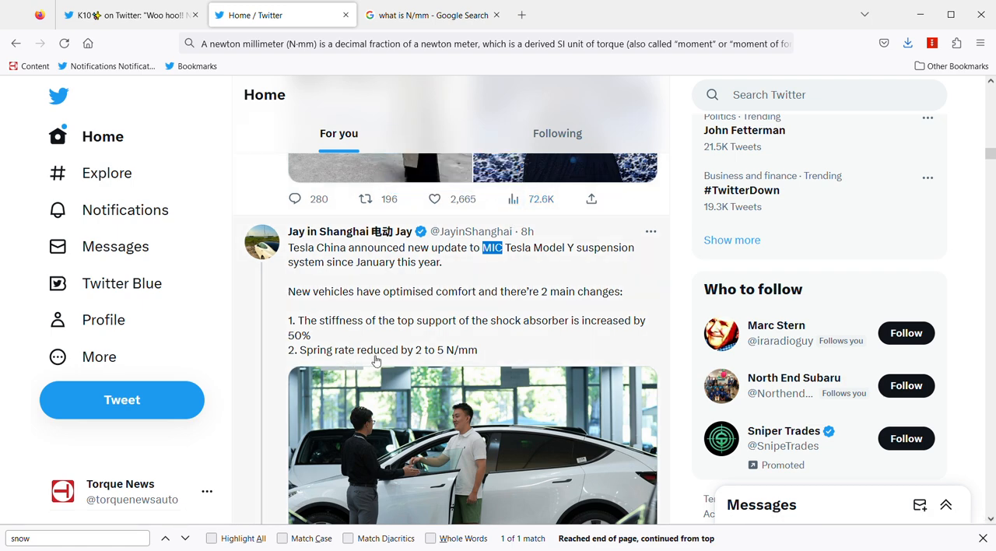
pyautogui.moveTo(424, 358)
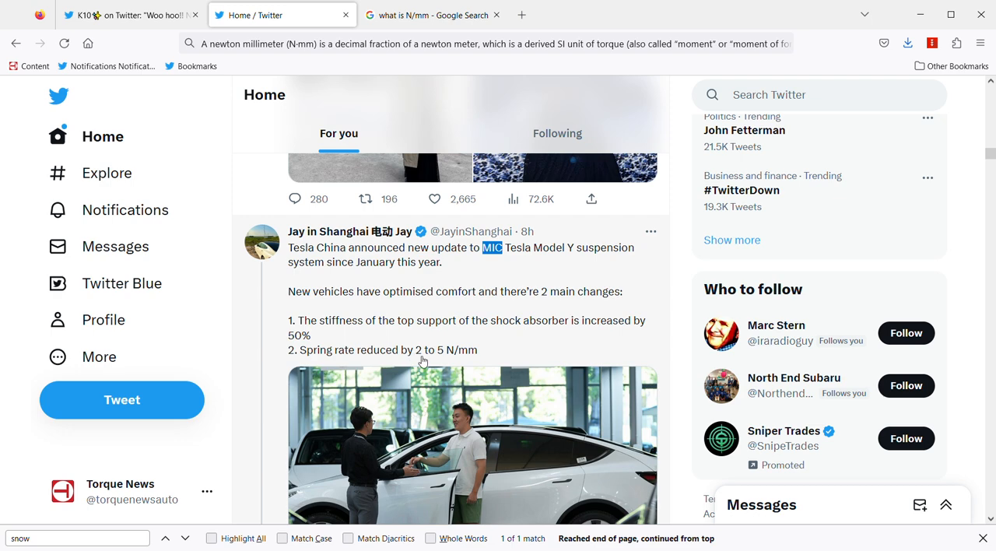
pyautogui.moveTo(442, 364)
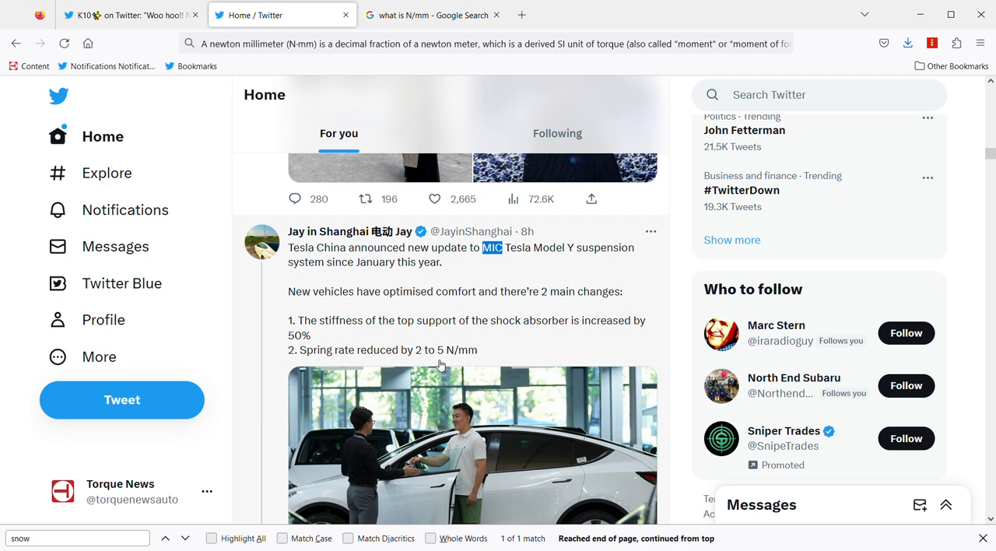
pyautogui.moveTo(460, 362)
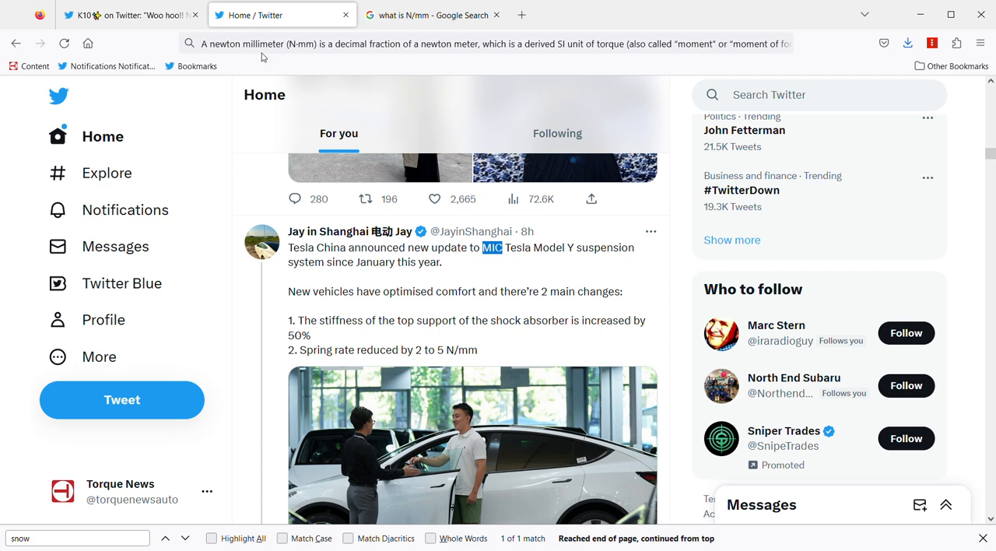
pyautogui.moveTo(387, 59)
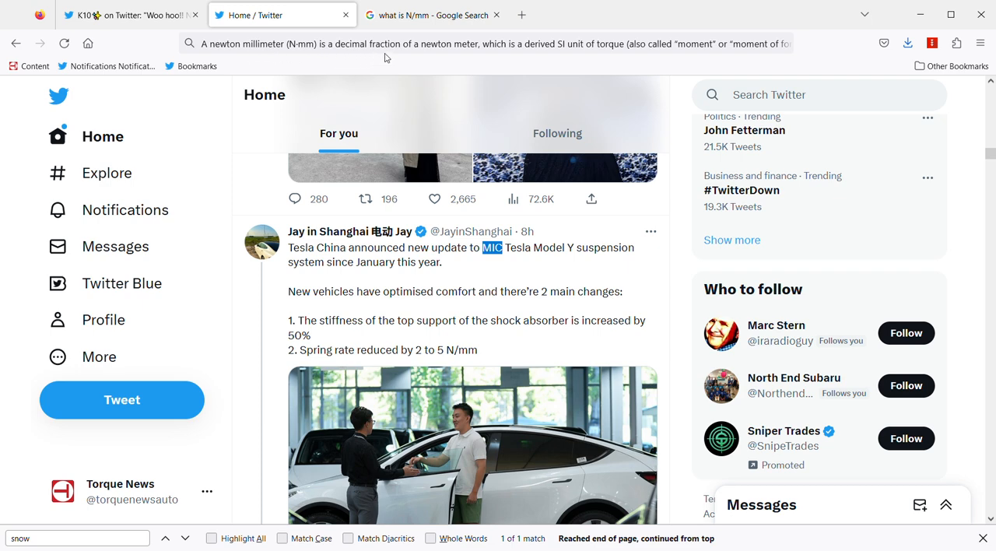
pyautogui.moveTo(491, 60)
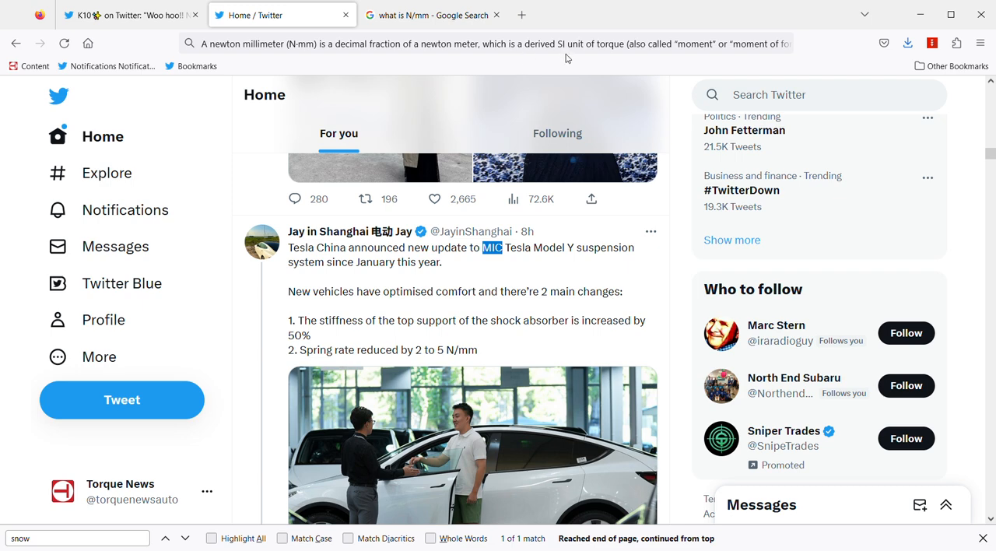
pyautogui.moveTo(673, 56)
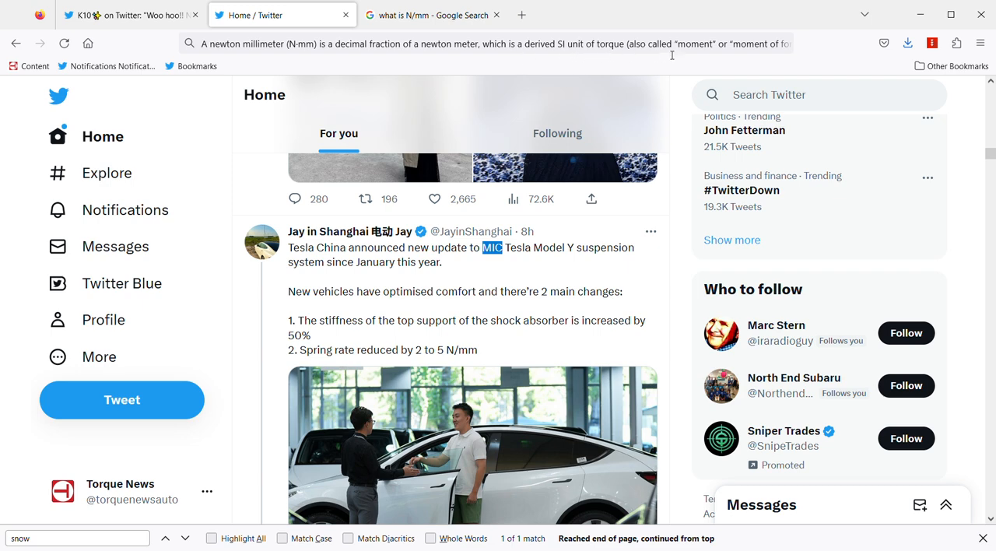
# Focus the Firefox address bar to show its newton-meter search suggestions
pyautogui.click(486, 51)
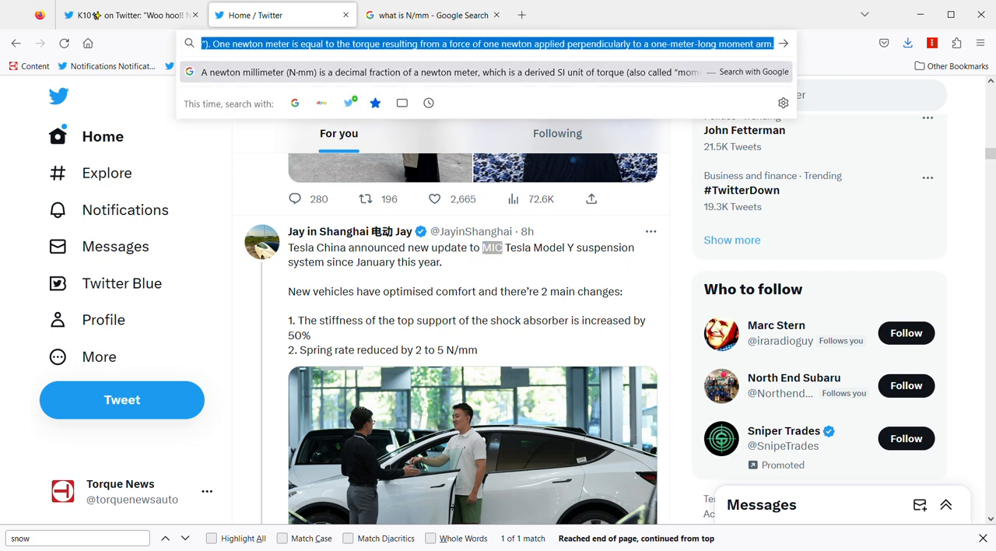
pyautogui.moveTo(485, 59)
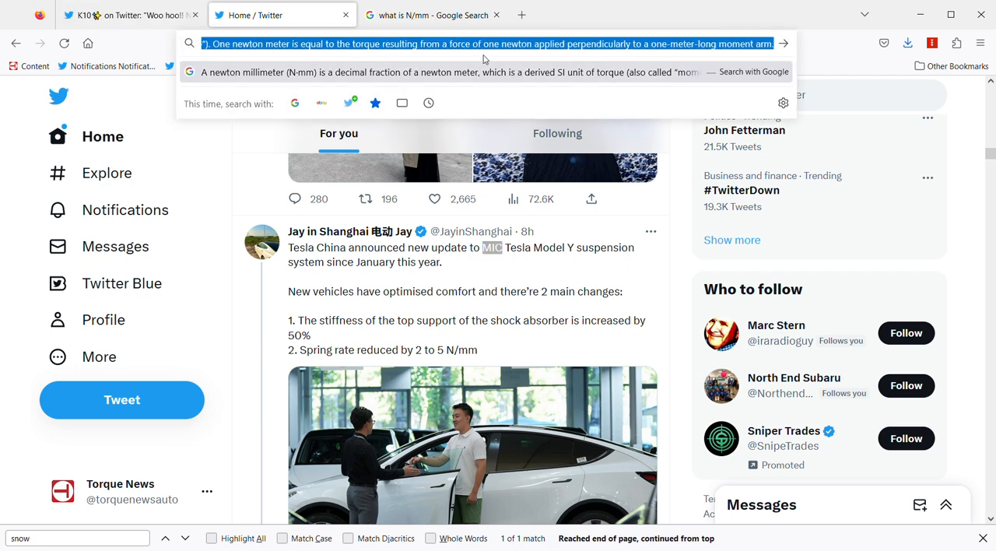
pyautogui.moveTo(367, 59)
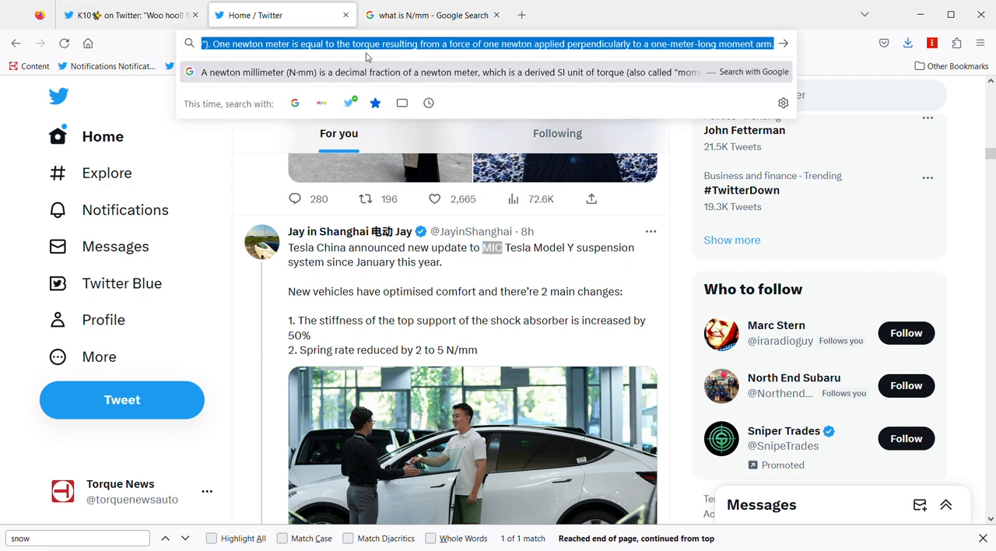
pyautogui.moveTo(271, 56)
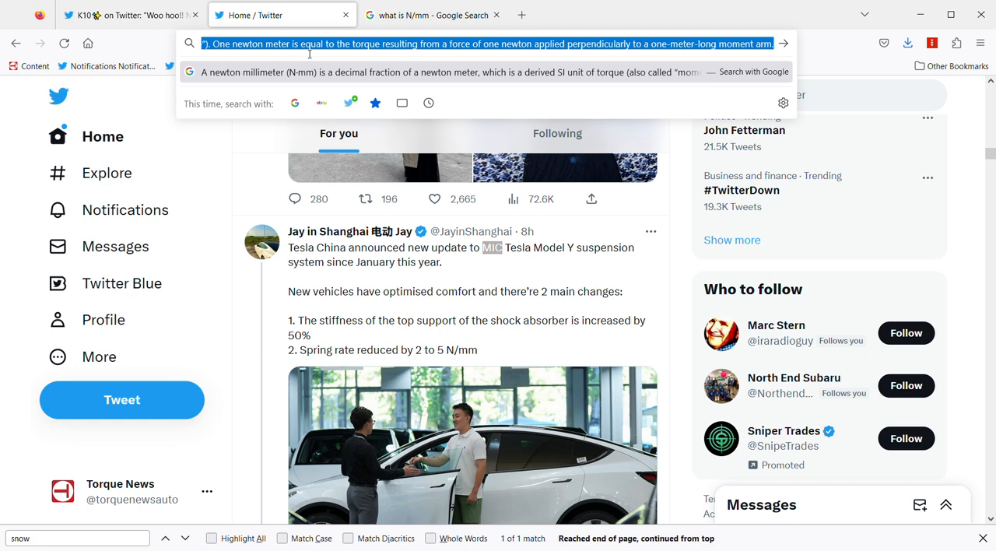
pyautogui.moveTo(430, 56)
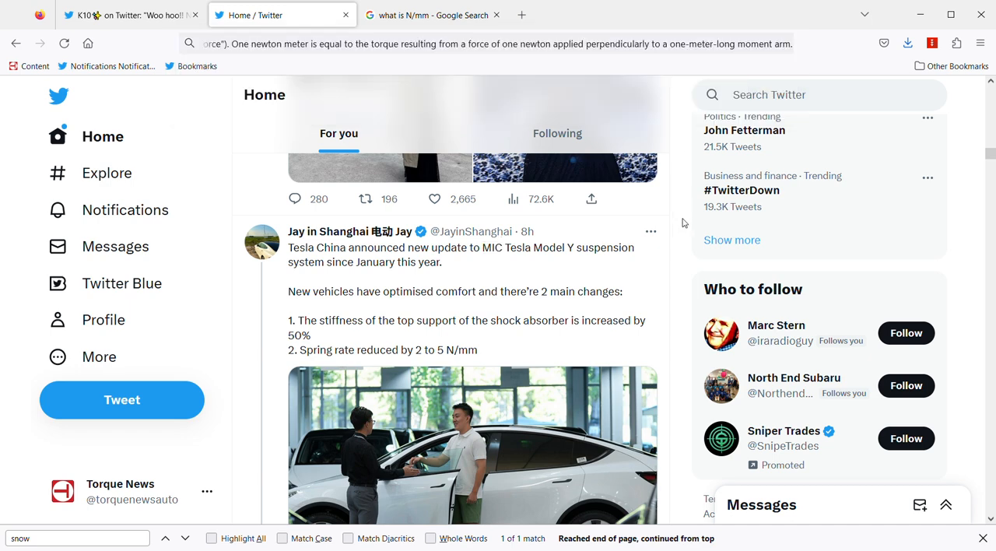
# Scroll the home feed down to Jay in Shanghai's Model Y suspension tweet
pyautogui.scroll(-3)
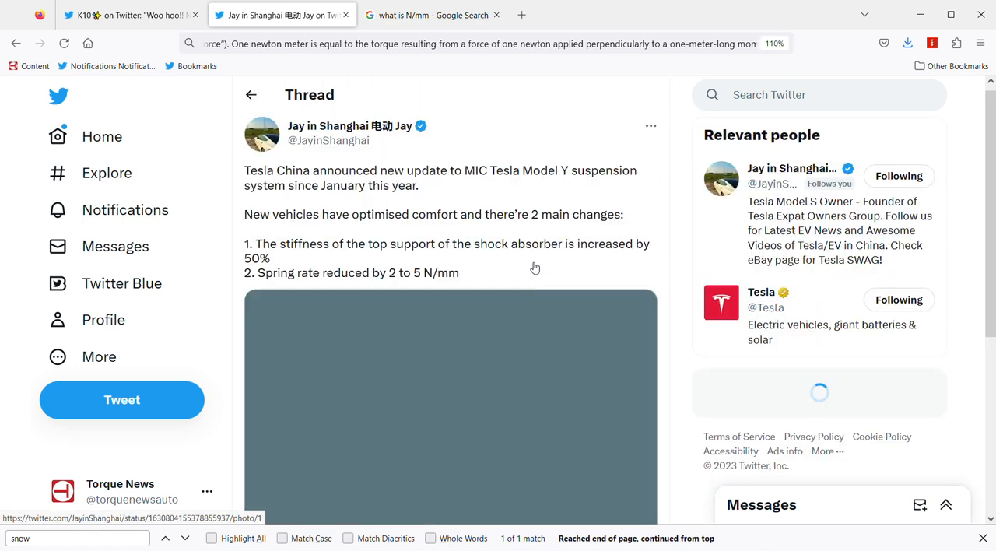
pyautogui.scroll(-3)
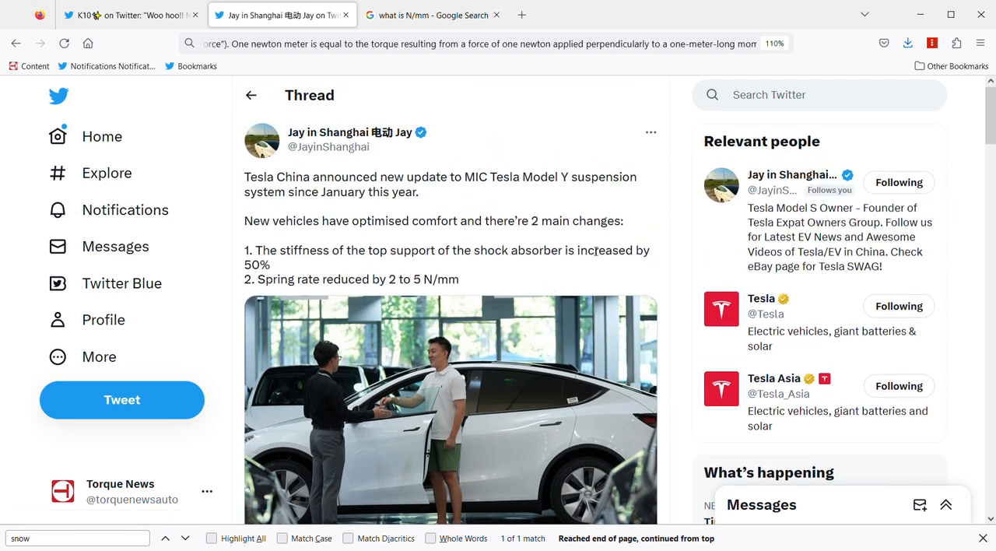
pyautogui.moveTo(608, 237)
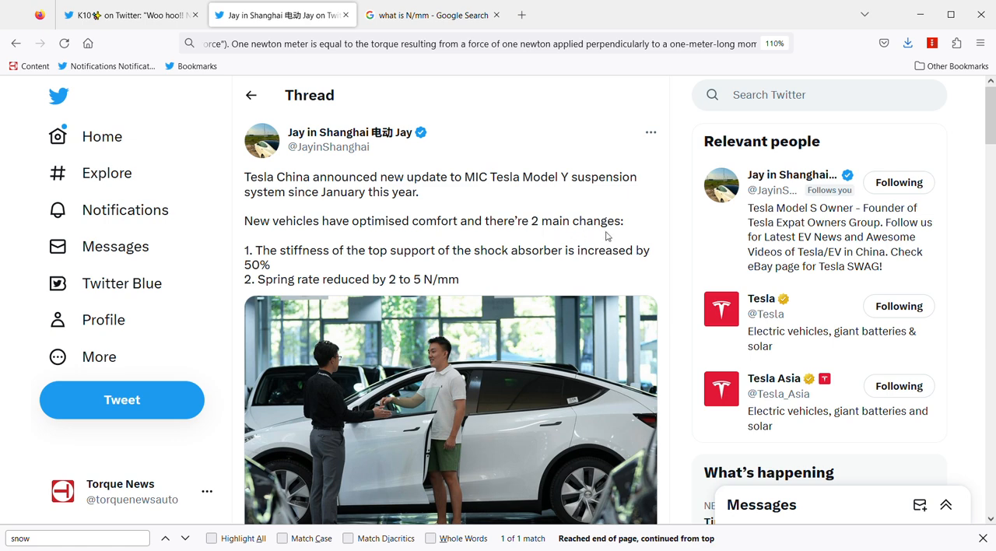
pyautogui.moveTo(601, 236)
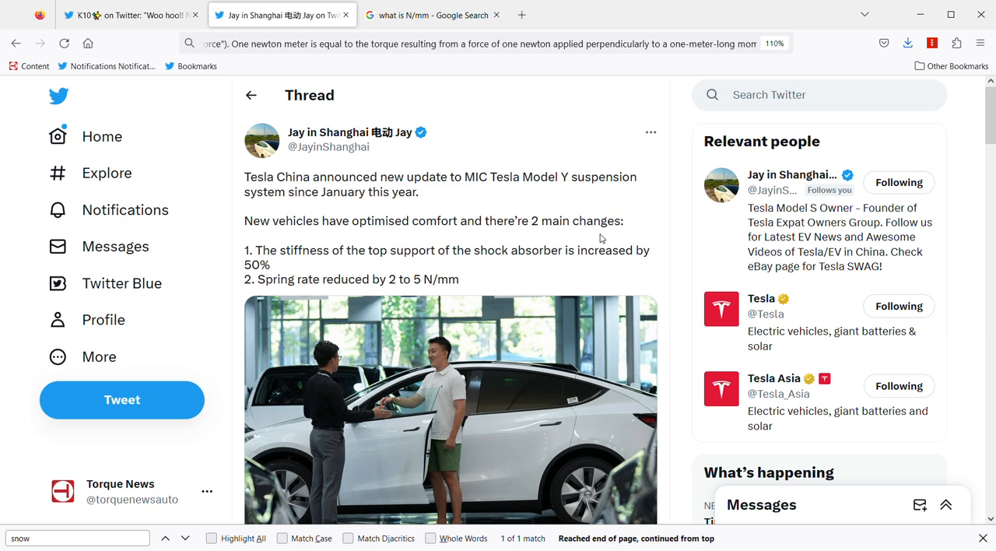
pyautogui.scroll(-3)
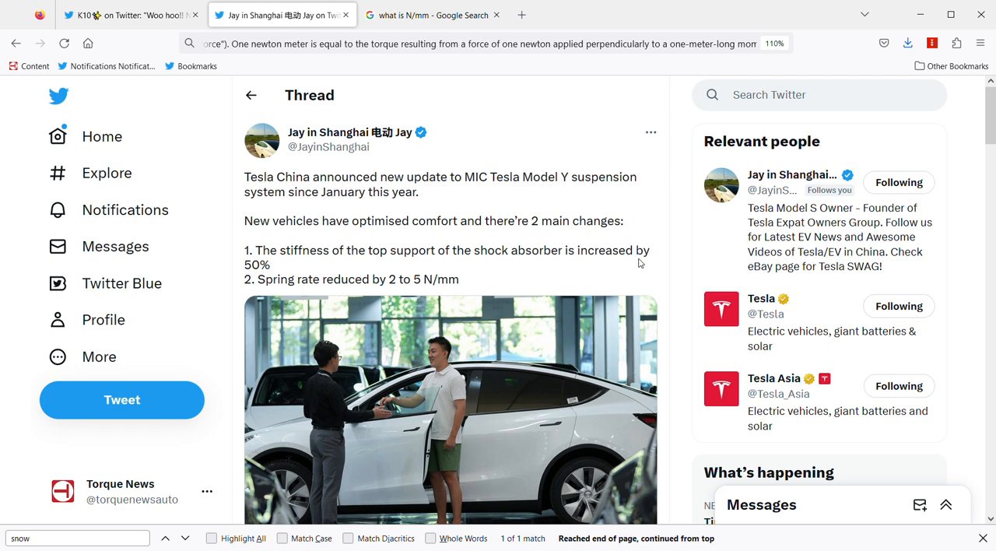
pyautogui.moveTo(679, 248)
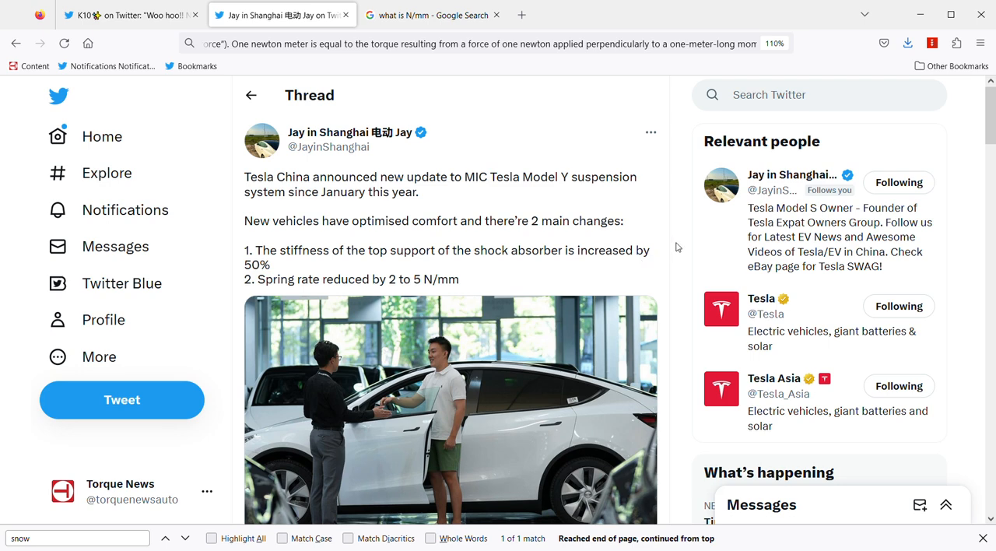
pyautogui.moveTo(676, 260)
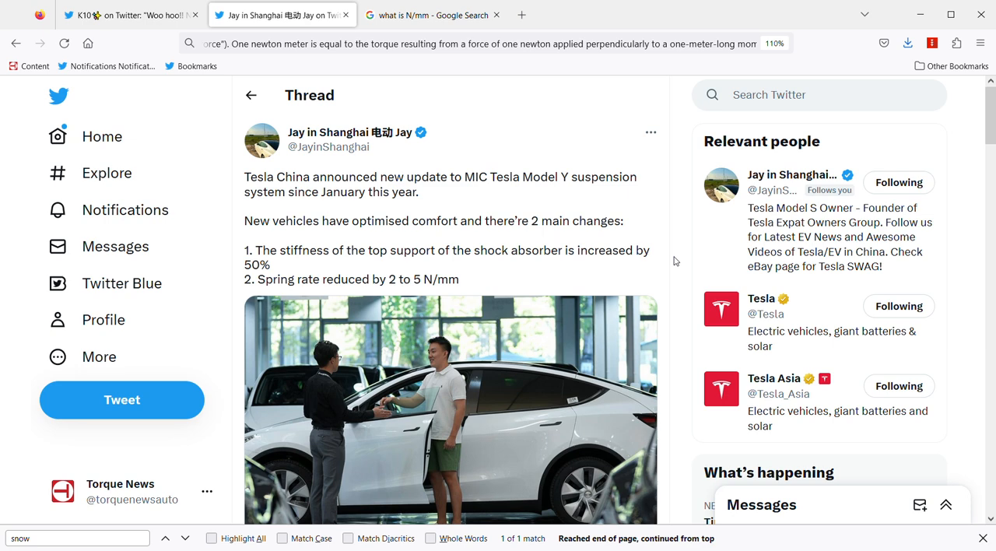
pyautogui.moveTo(670, 265)
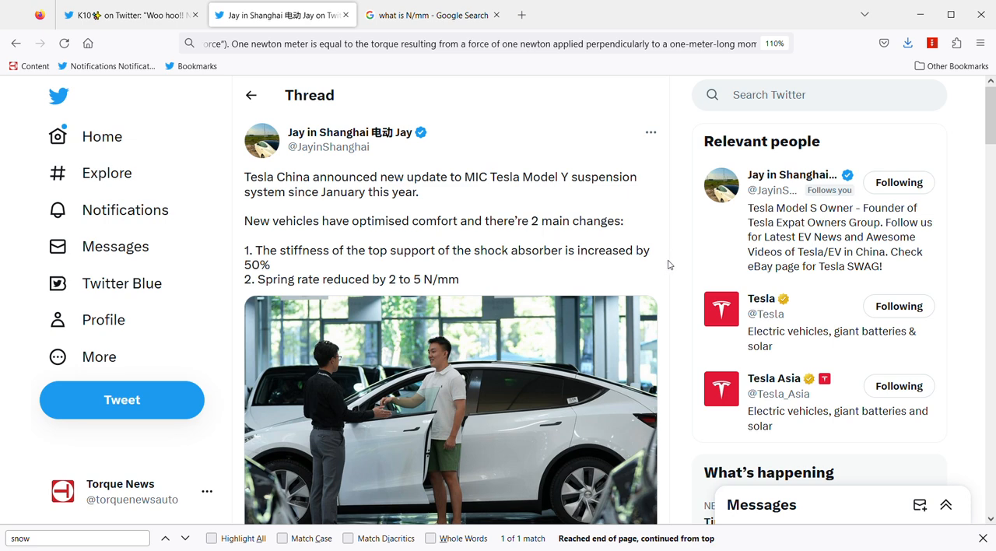